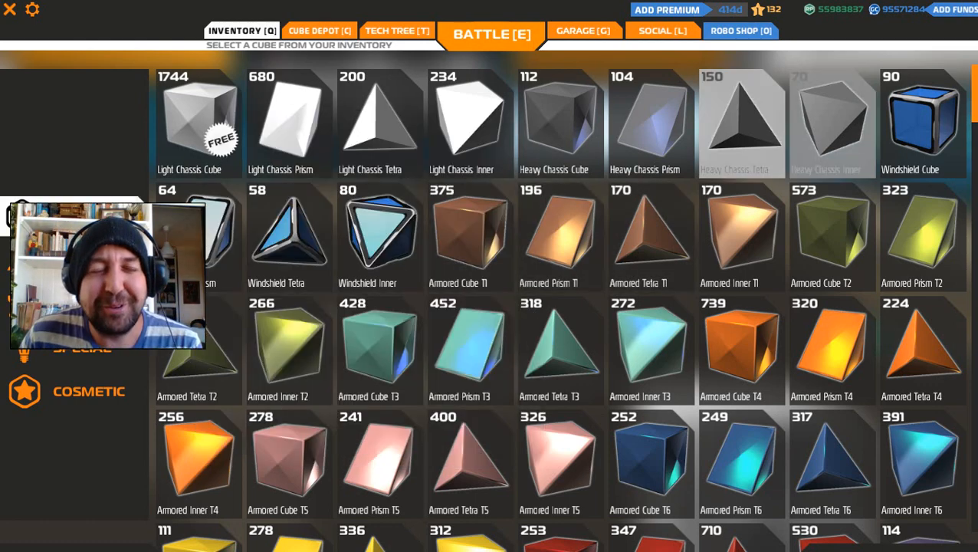
mouse_move(741, 122)
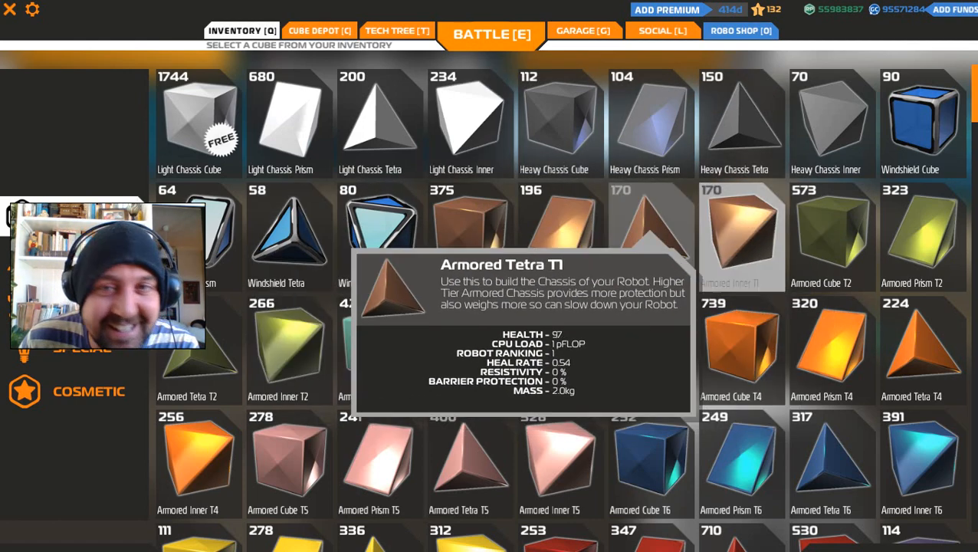
- Select the orange Armored Prism T4 from inventory and resume building
scroll(down, 3)
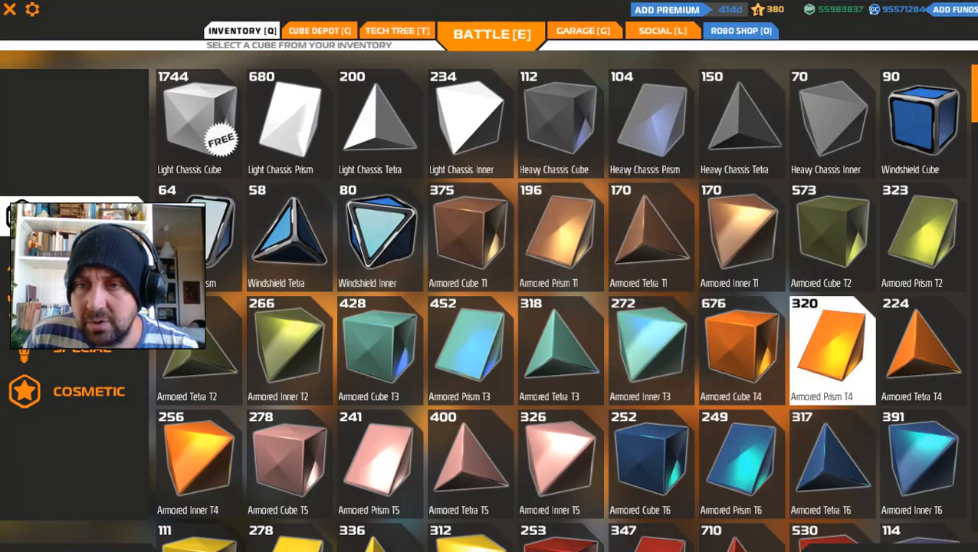
click(487, 35)
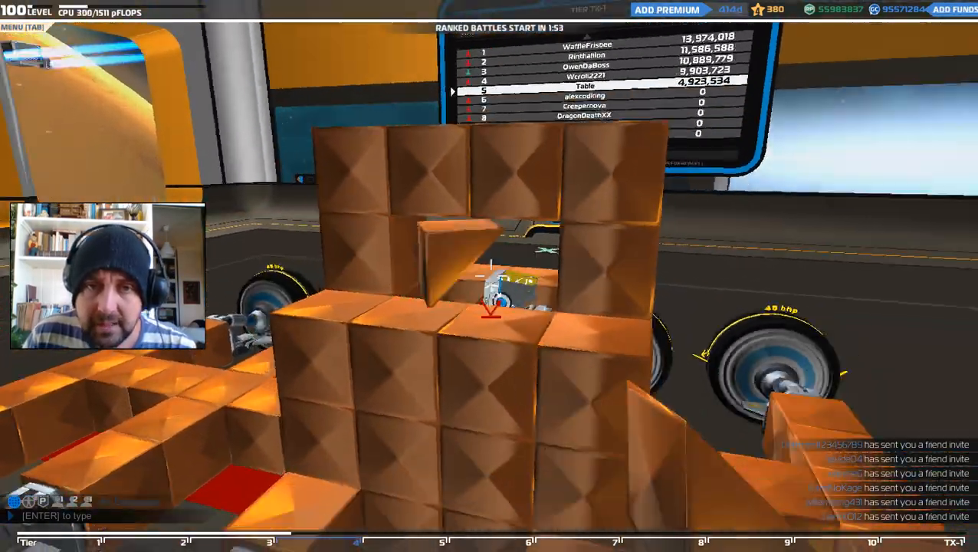